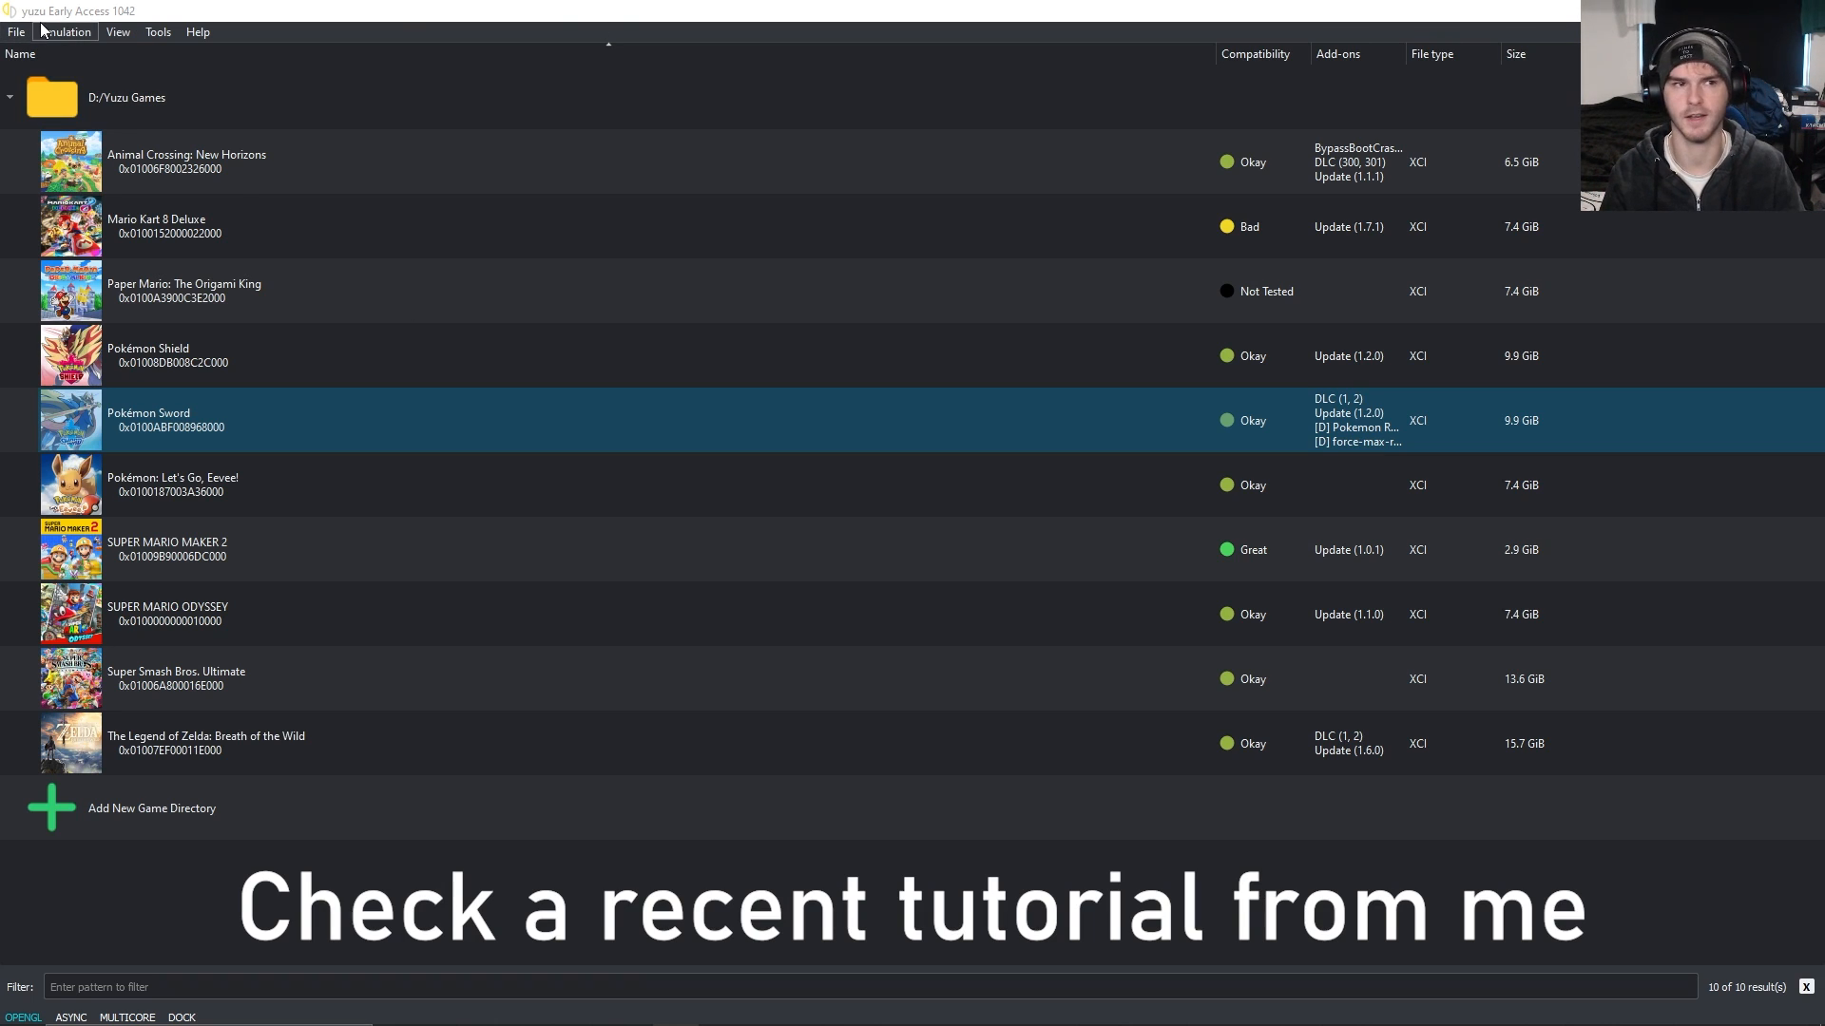
Choose Shield v1.3.0.nsp and Sword v1.3.0.nsp from the Yuzu Games folder for NAND installation.
{"action": "left_click", "coordinate": [64, 31]}
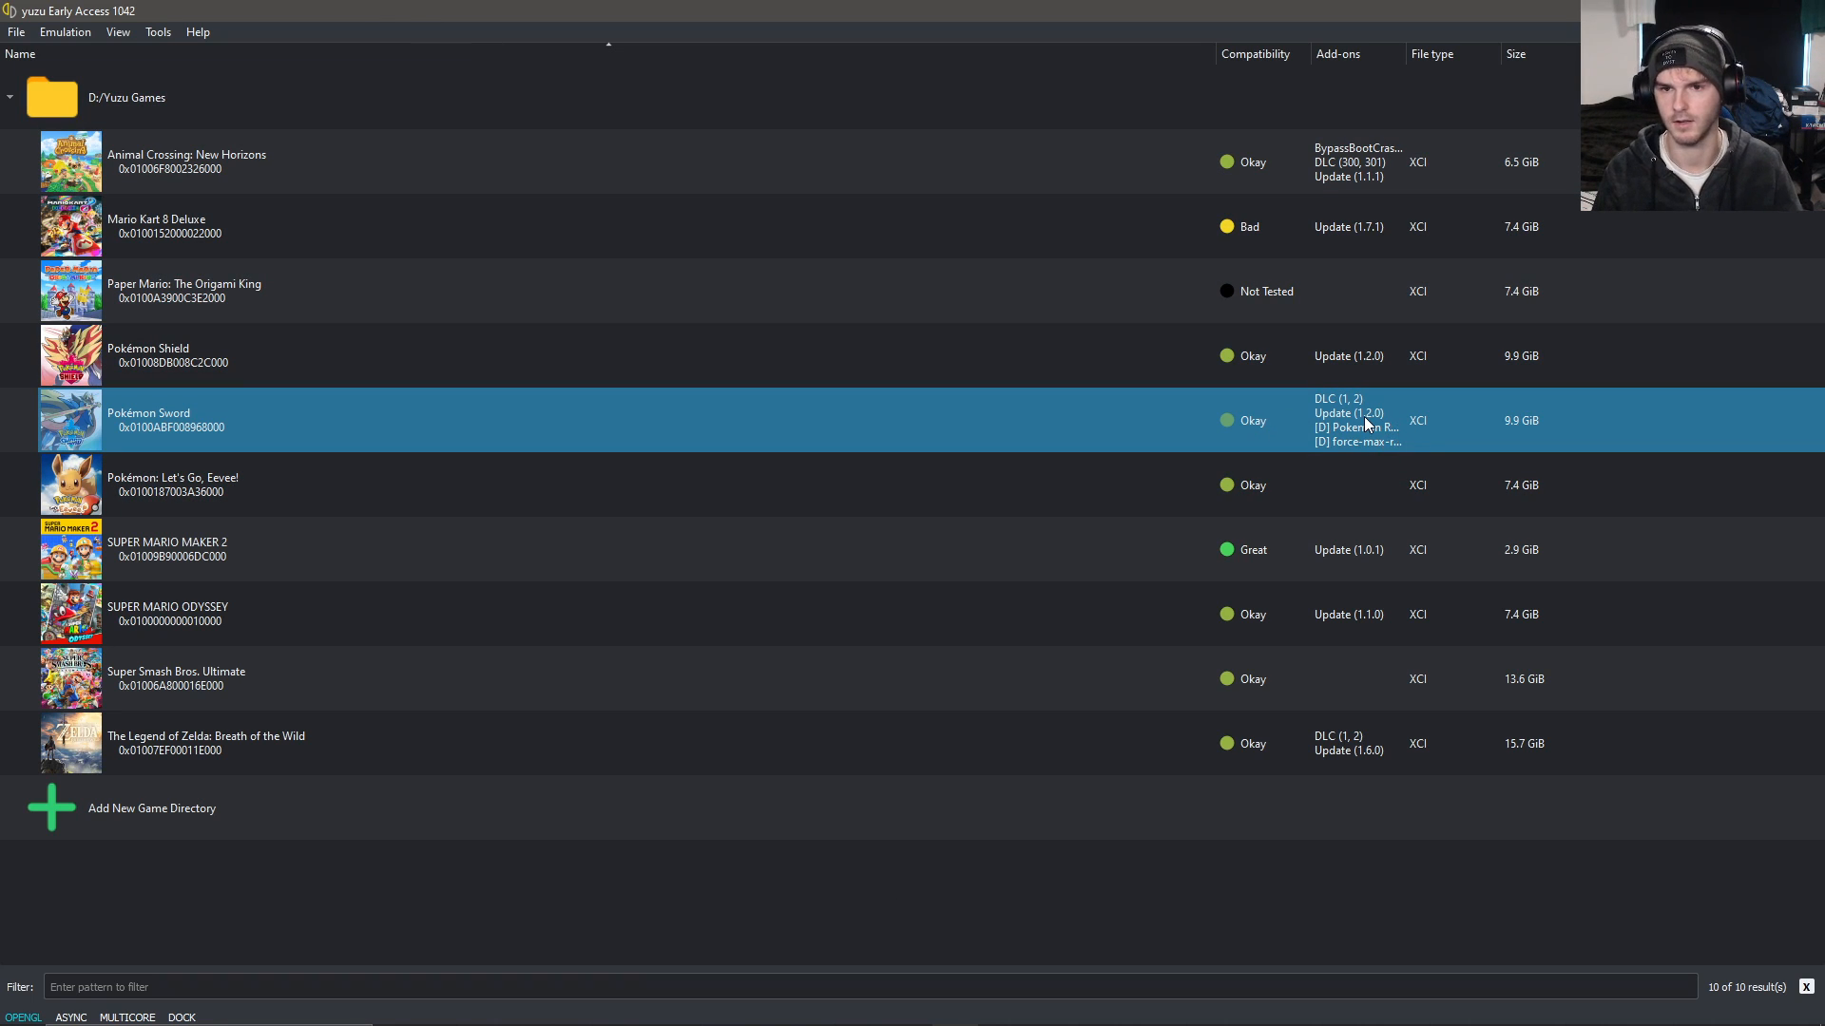
{"action": "mouse_move", "coordinate": [1309, 401]}
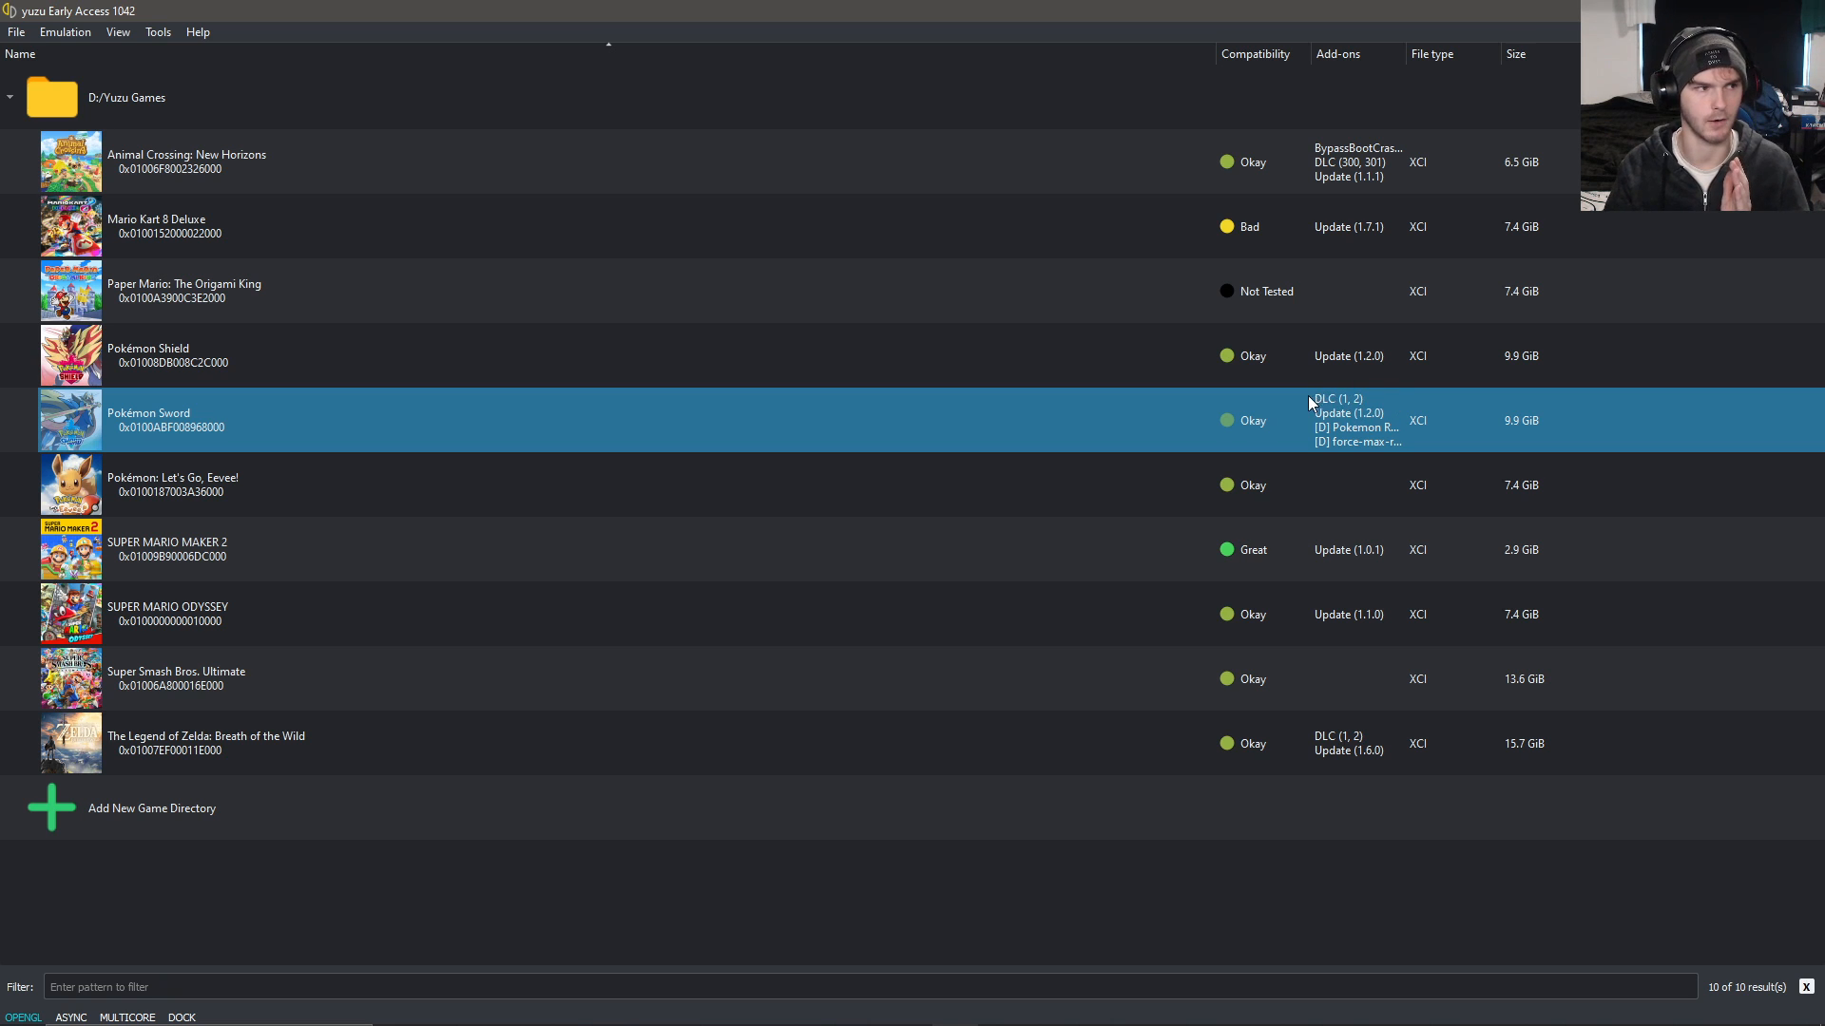
{"action": "mouse_move", "coordinate": [971, 436]}
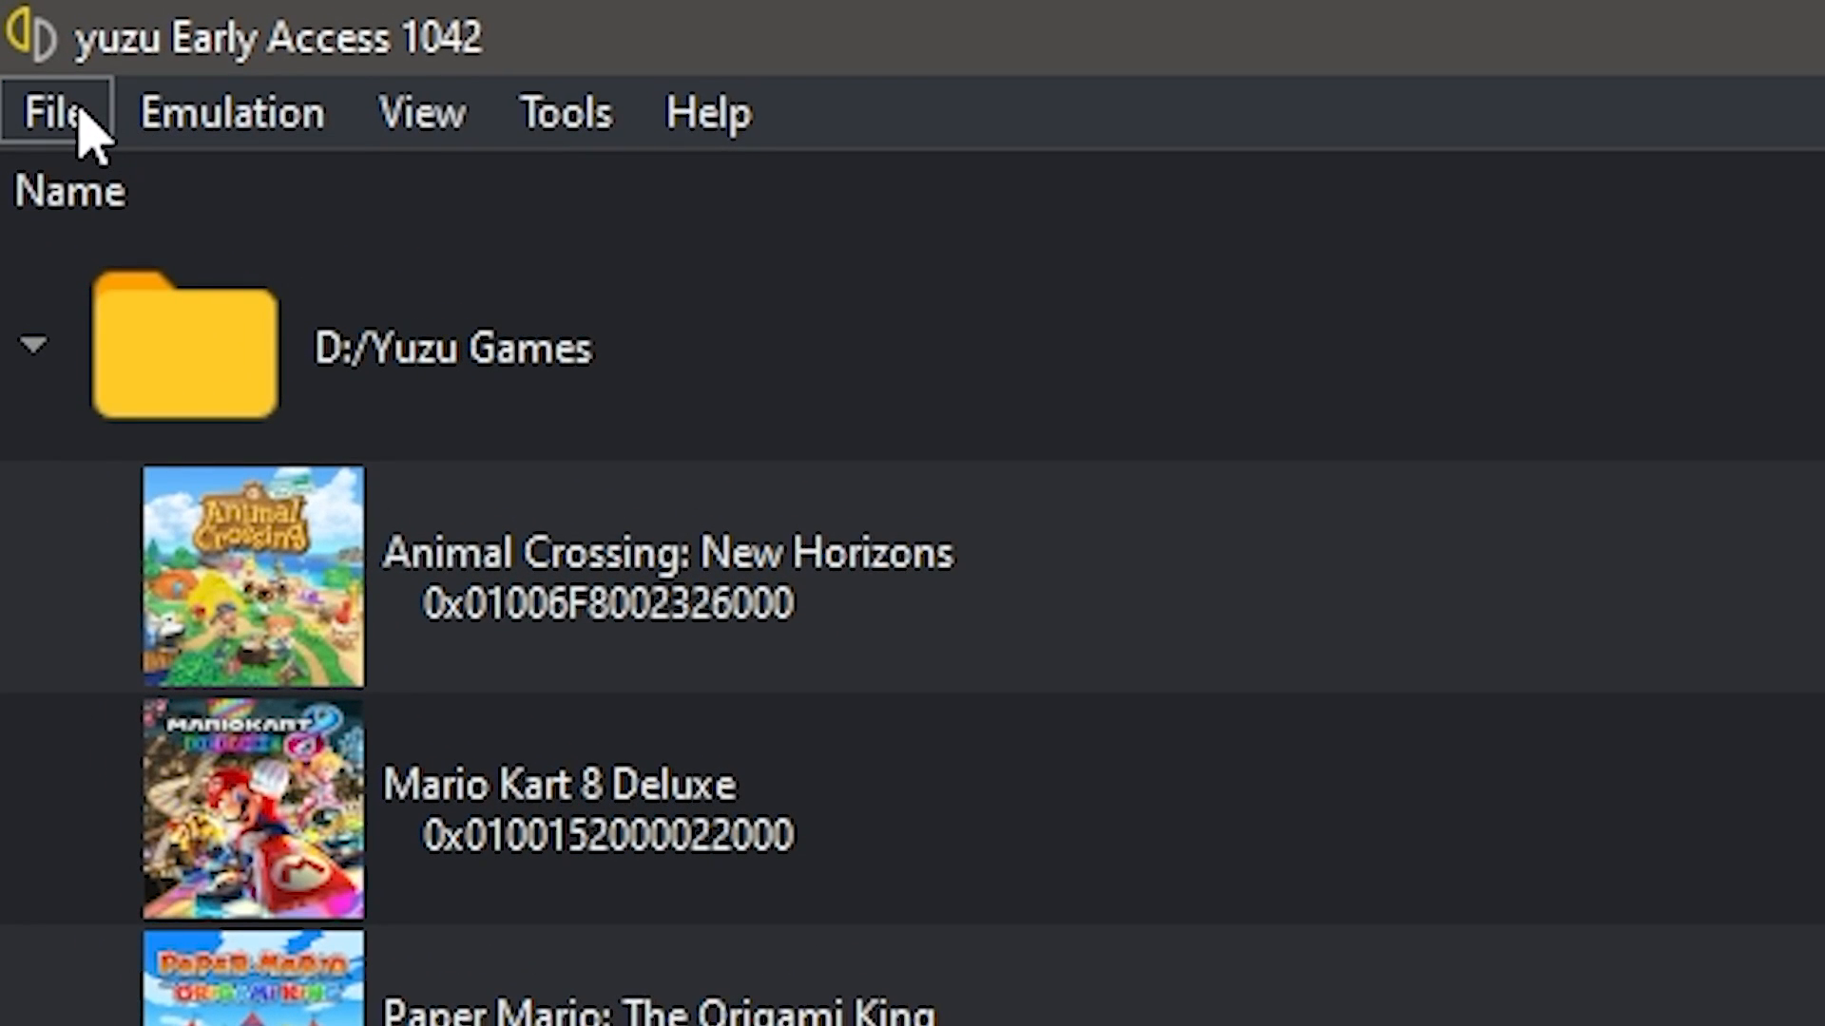
{"action": "left_click", "coordinate": [55, 112]}
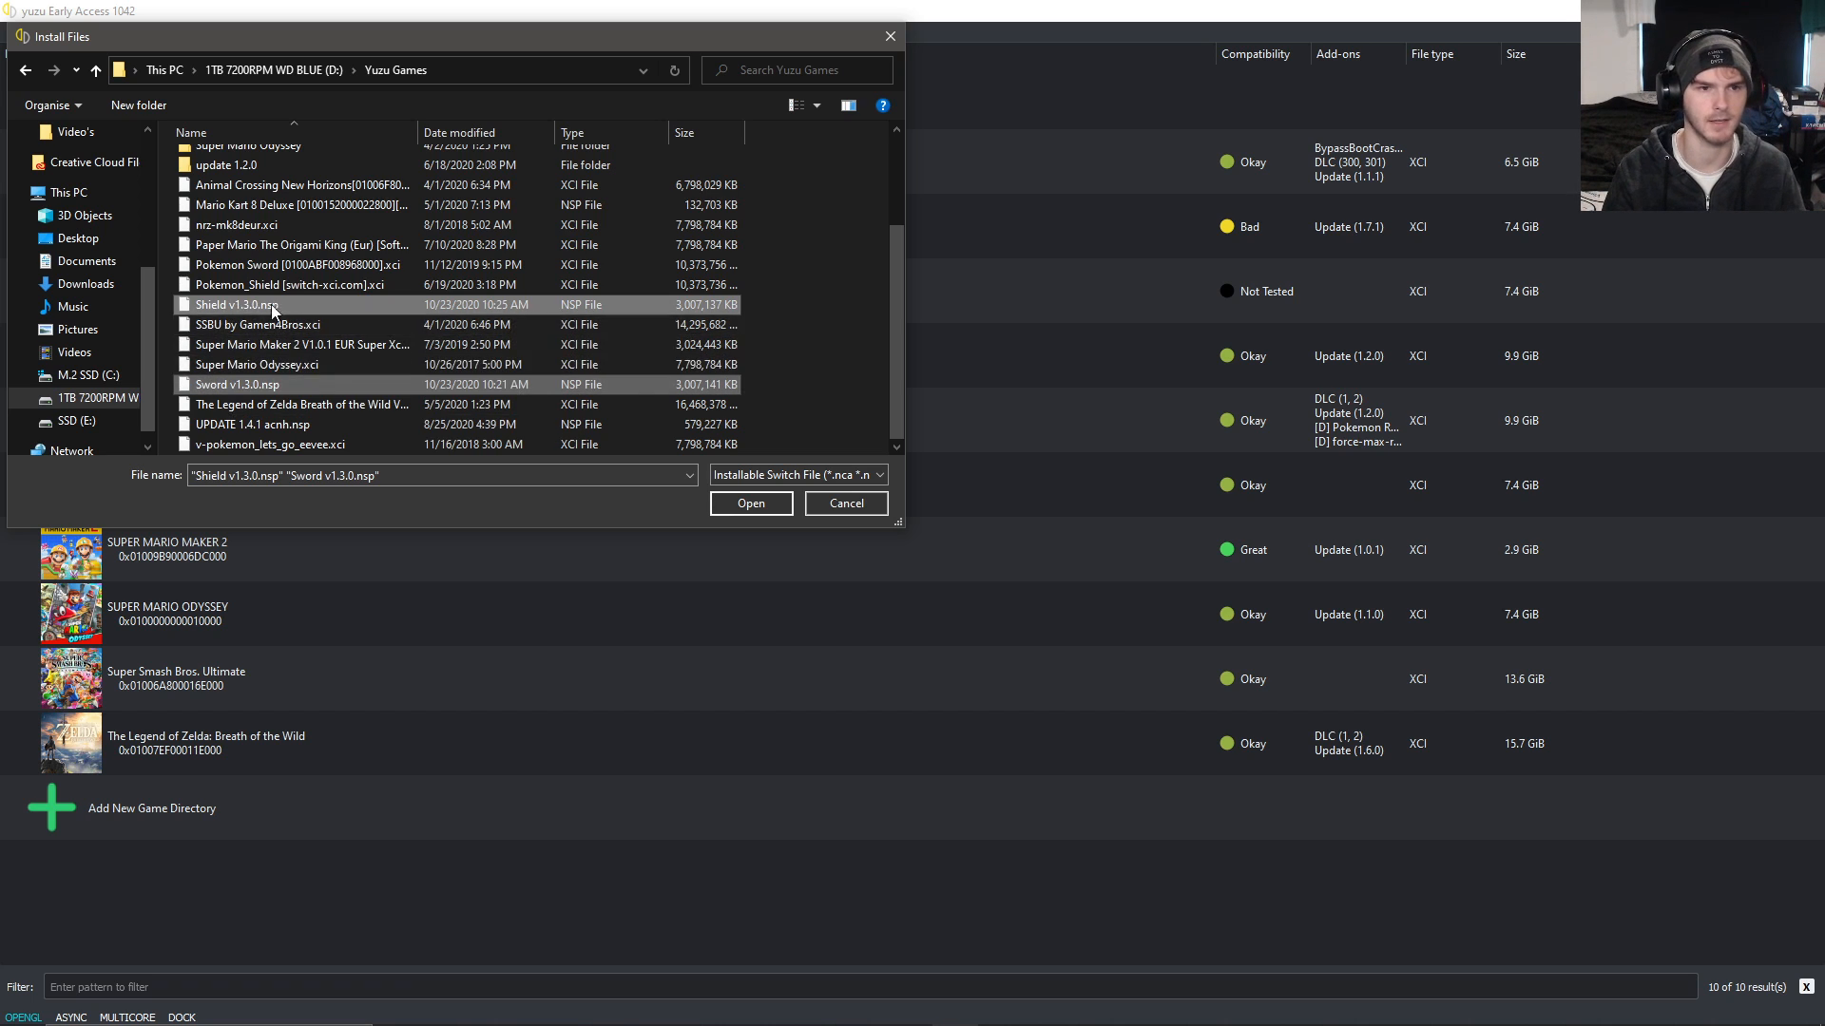
{"action": "left_click", "coordinate": [750, 502]}
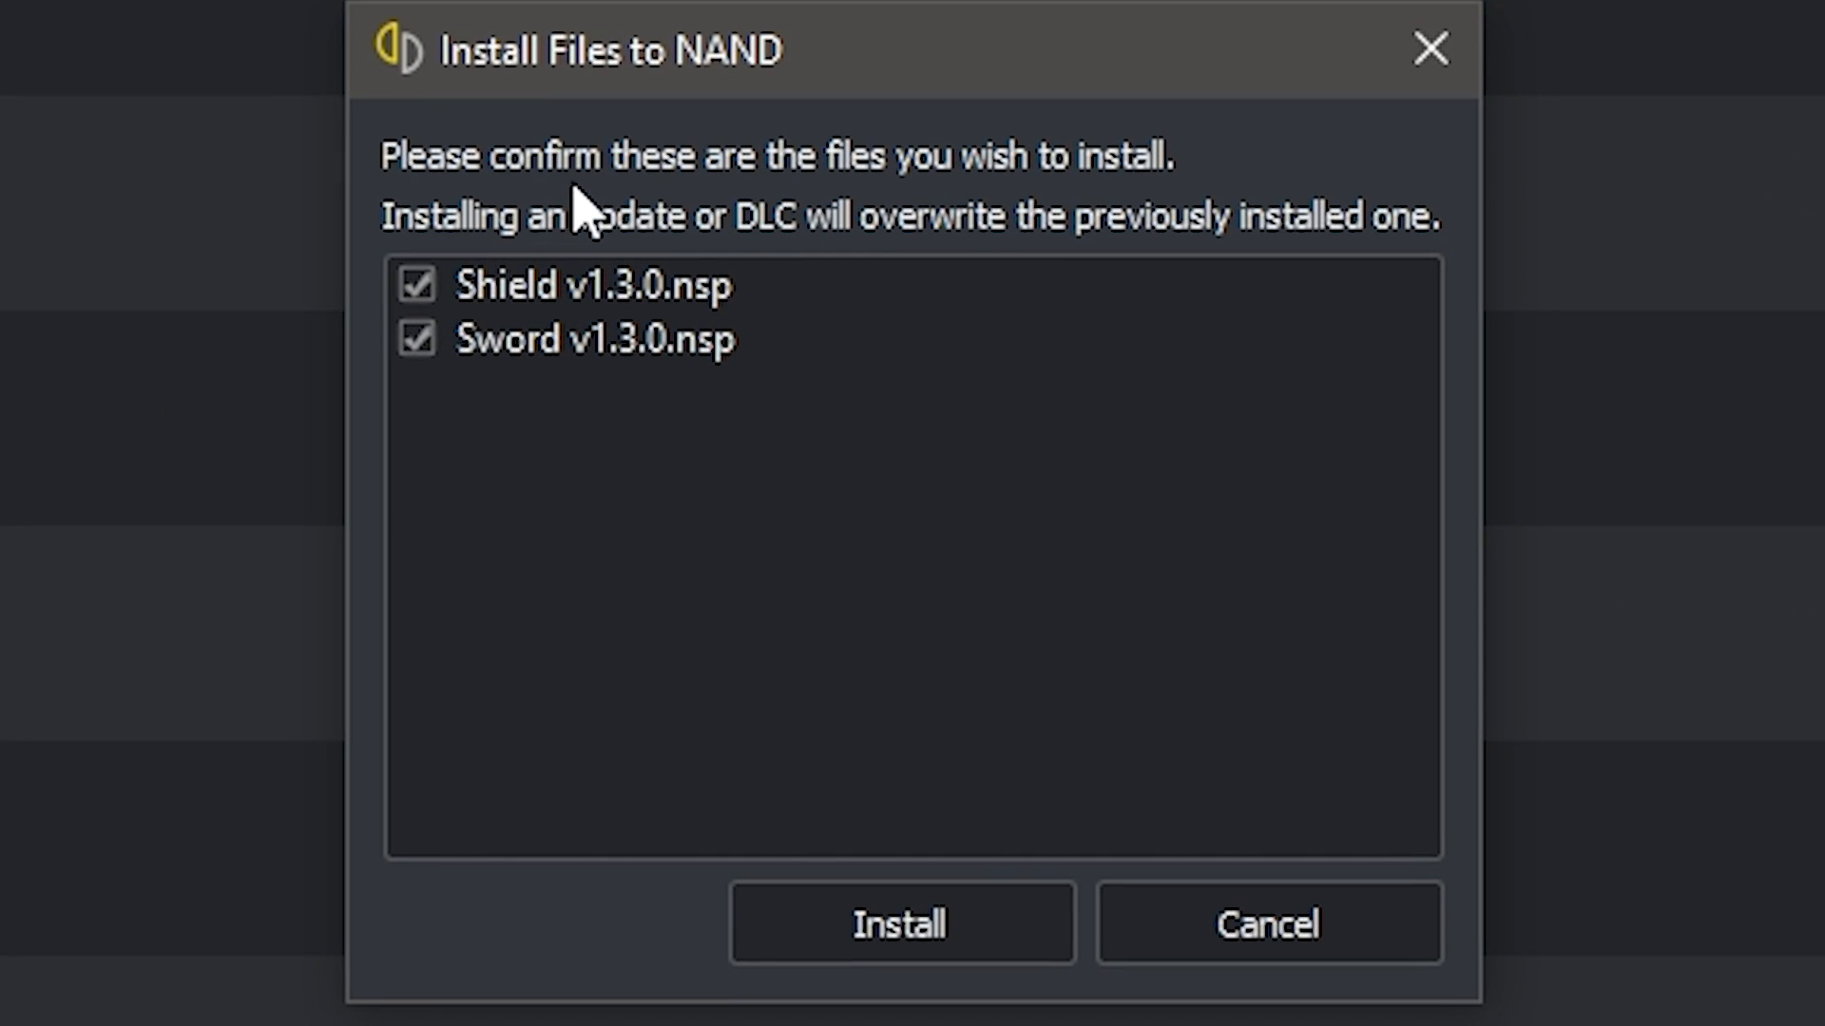
{"action": "mouse_move", "coordinate": [622, 123]}
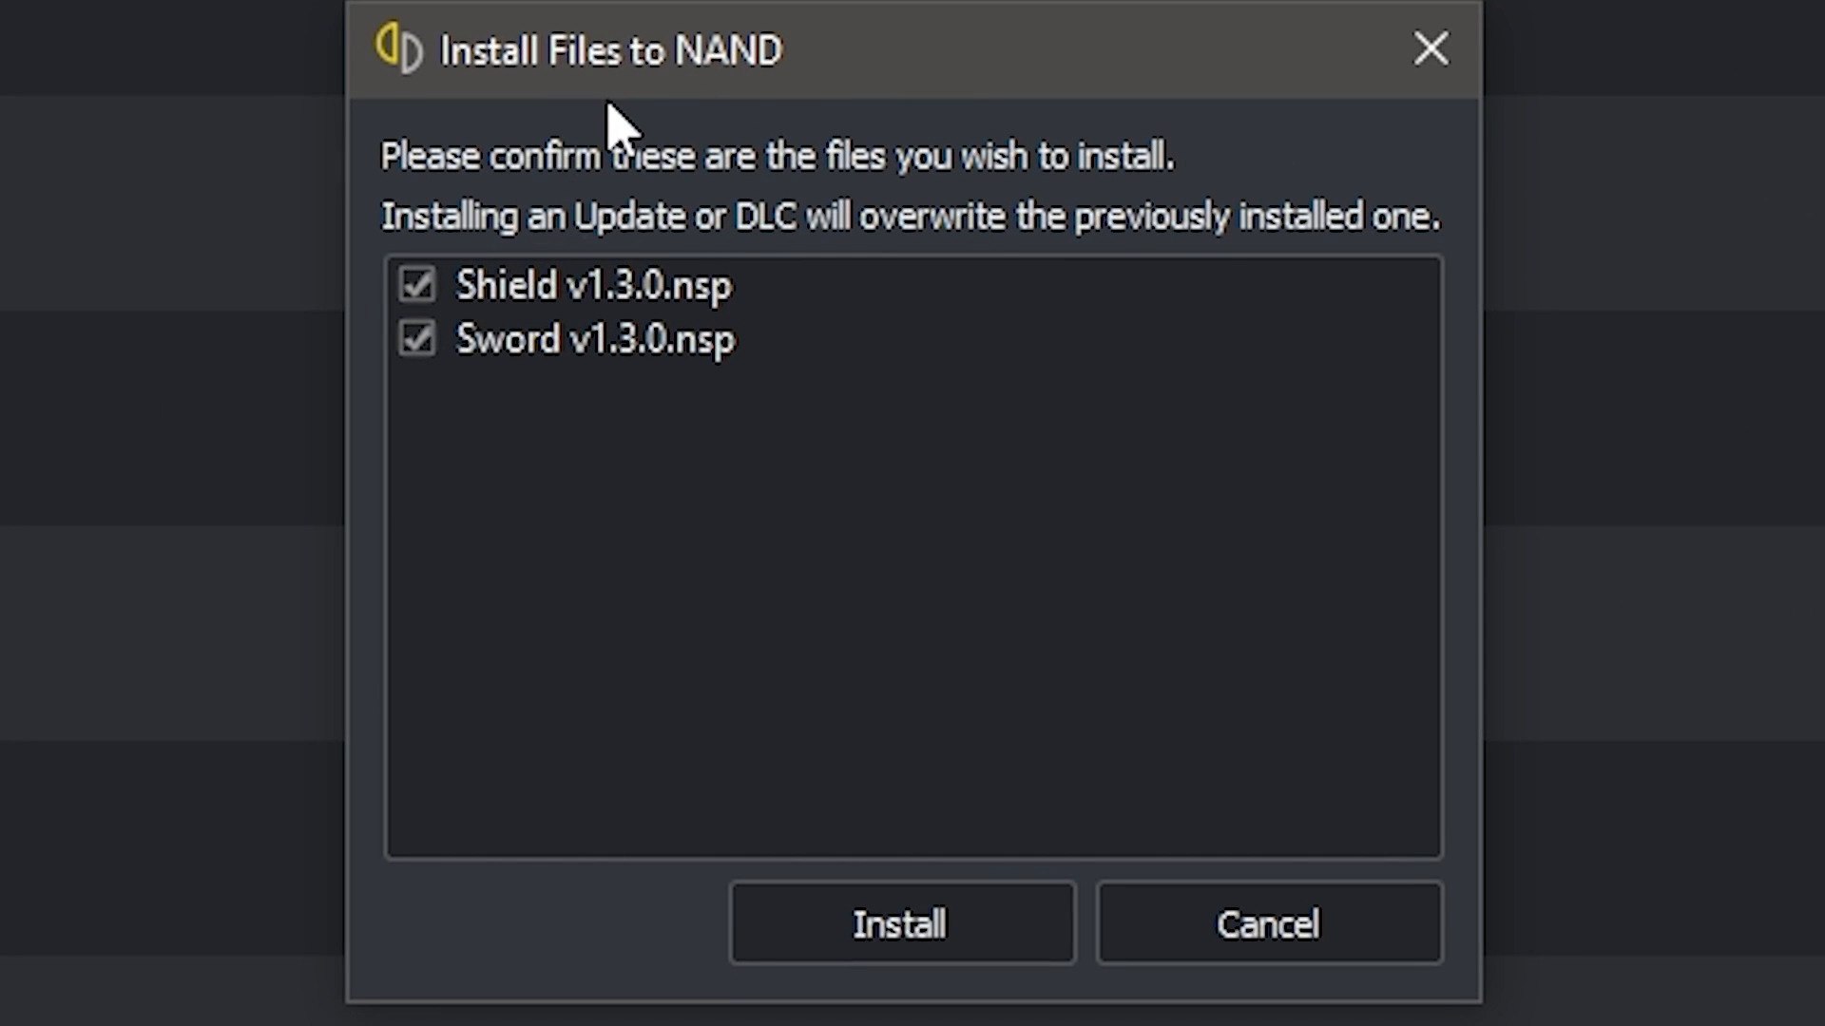
{"action": "mouse_move", "coordinate": [882, 254]}
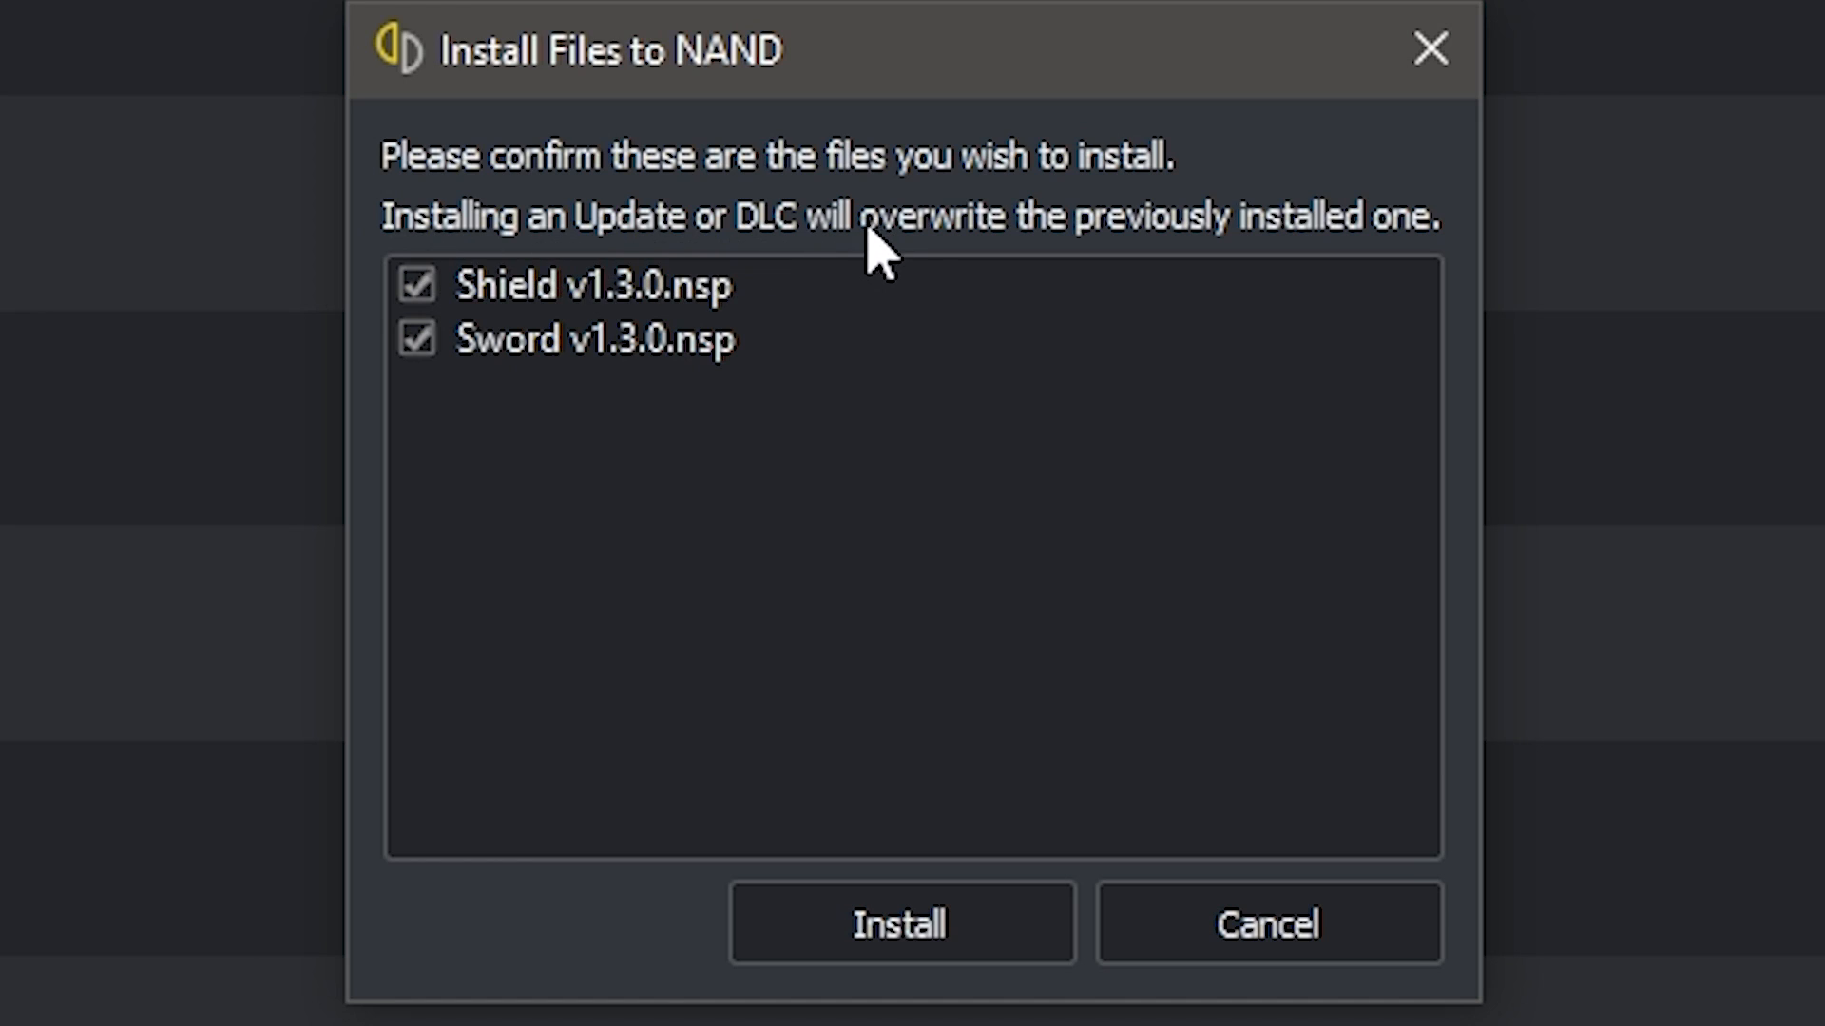
{"action": "mouse_move", "coordinate": [1467, 262]}
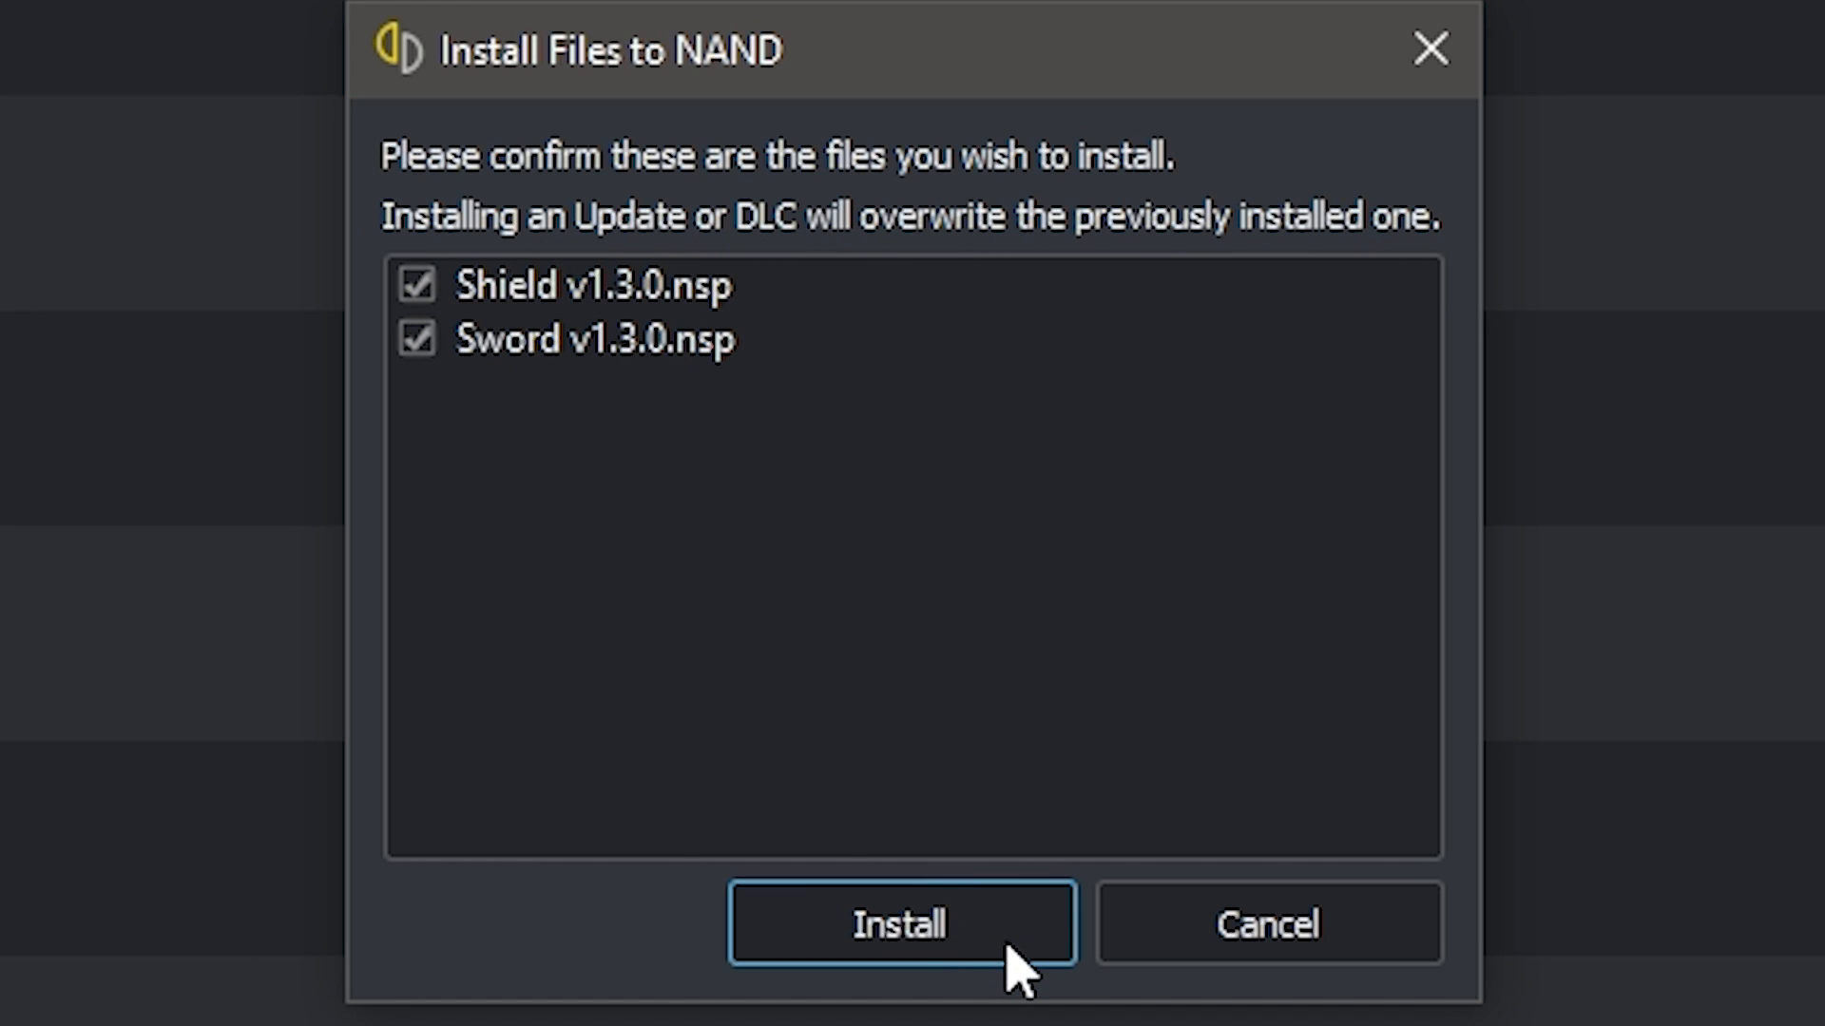
Install both checked v1.3.0 update files (Shield and Sword) to NAND.
{"action": "left_click", "coordinate": [901, 923]}
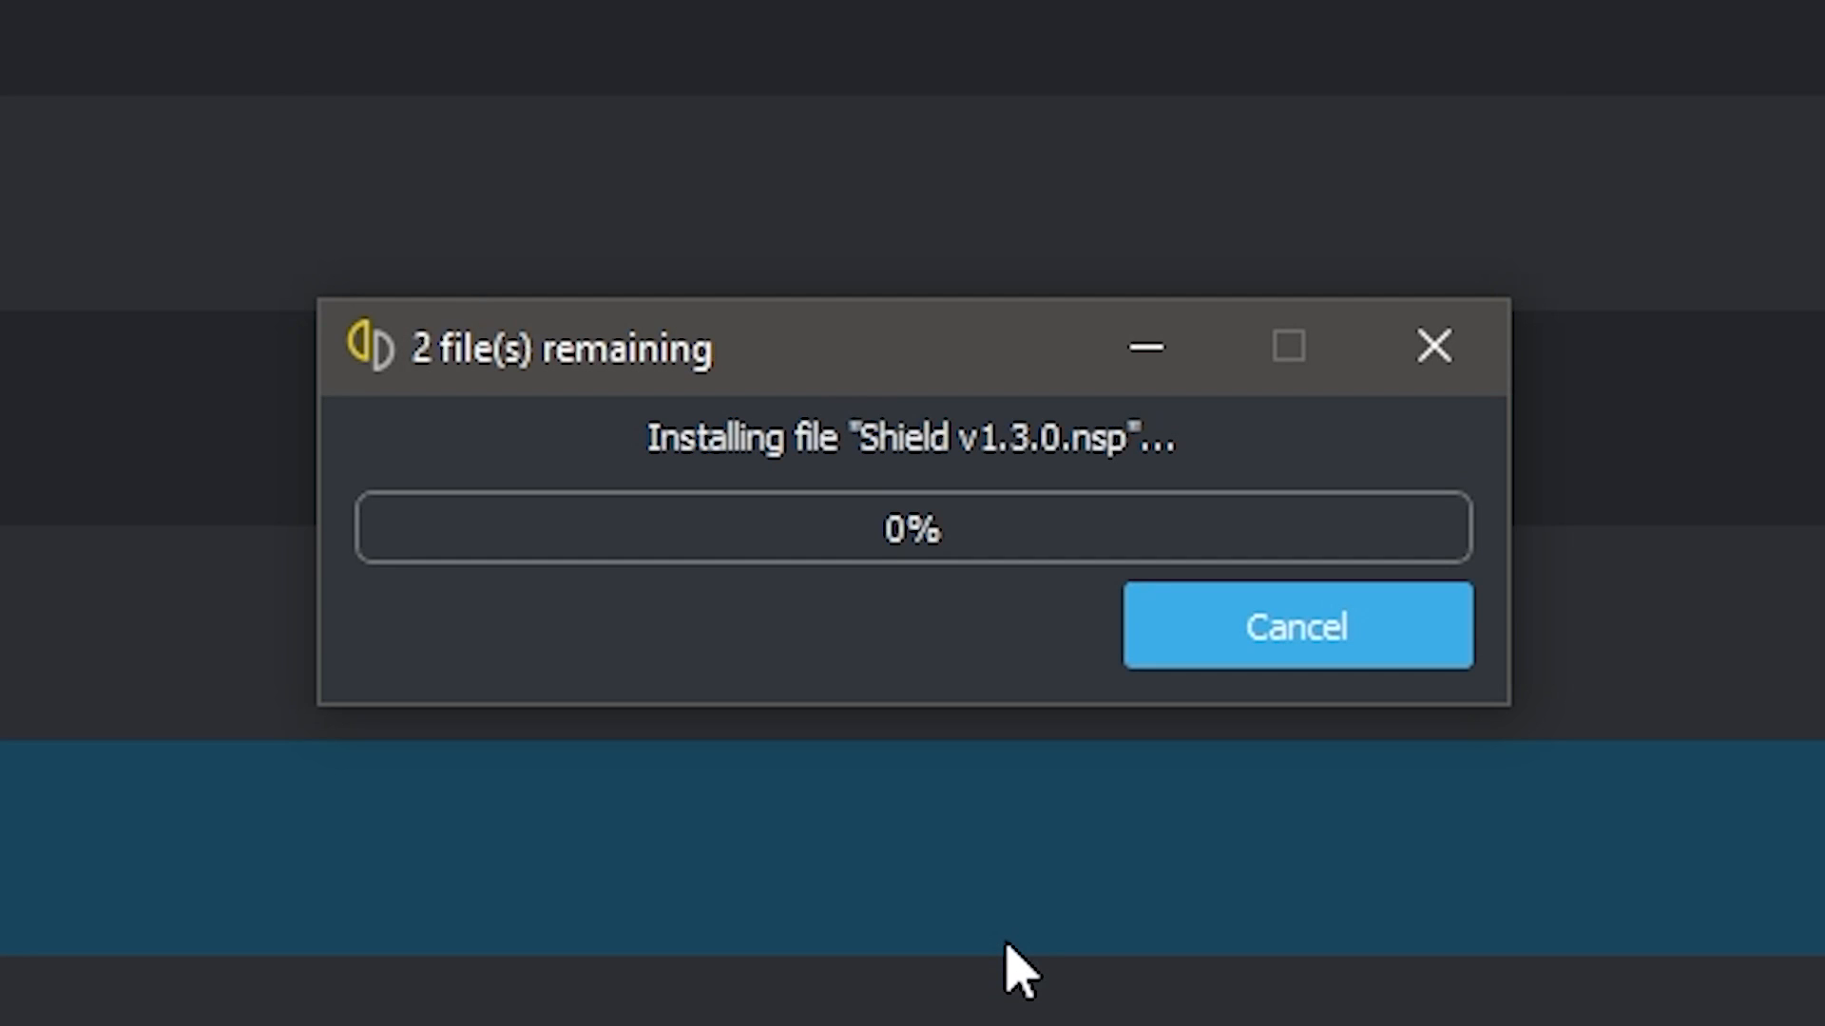
{"action": "mouse_move", "coordinate": [778, 680]}
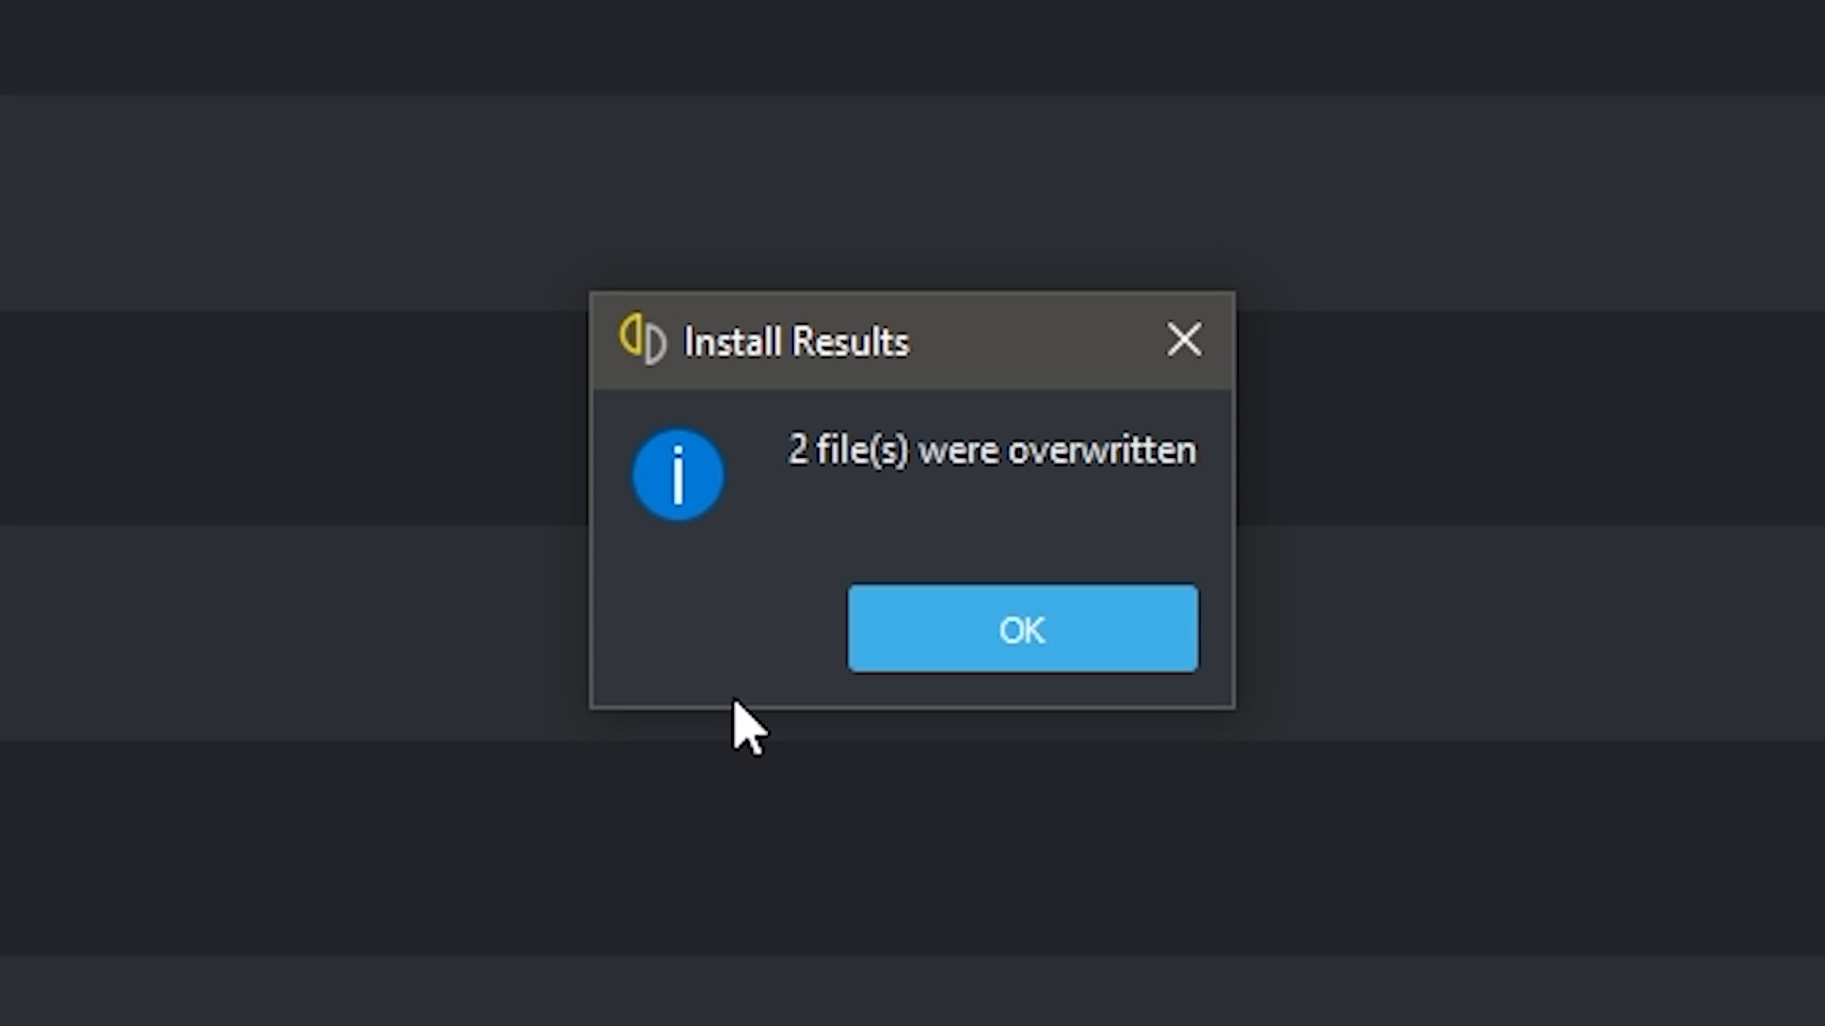
Dismiss the Install Results notice reporting two files overwritten, returning to the game list.
{"action": "left_click", "coordinate": [1022, 628]}
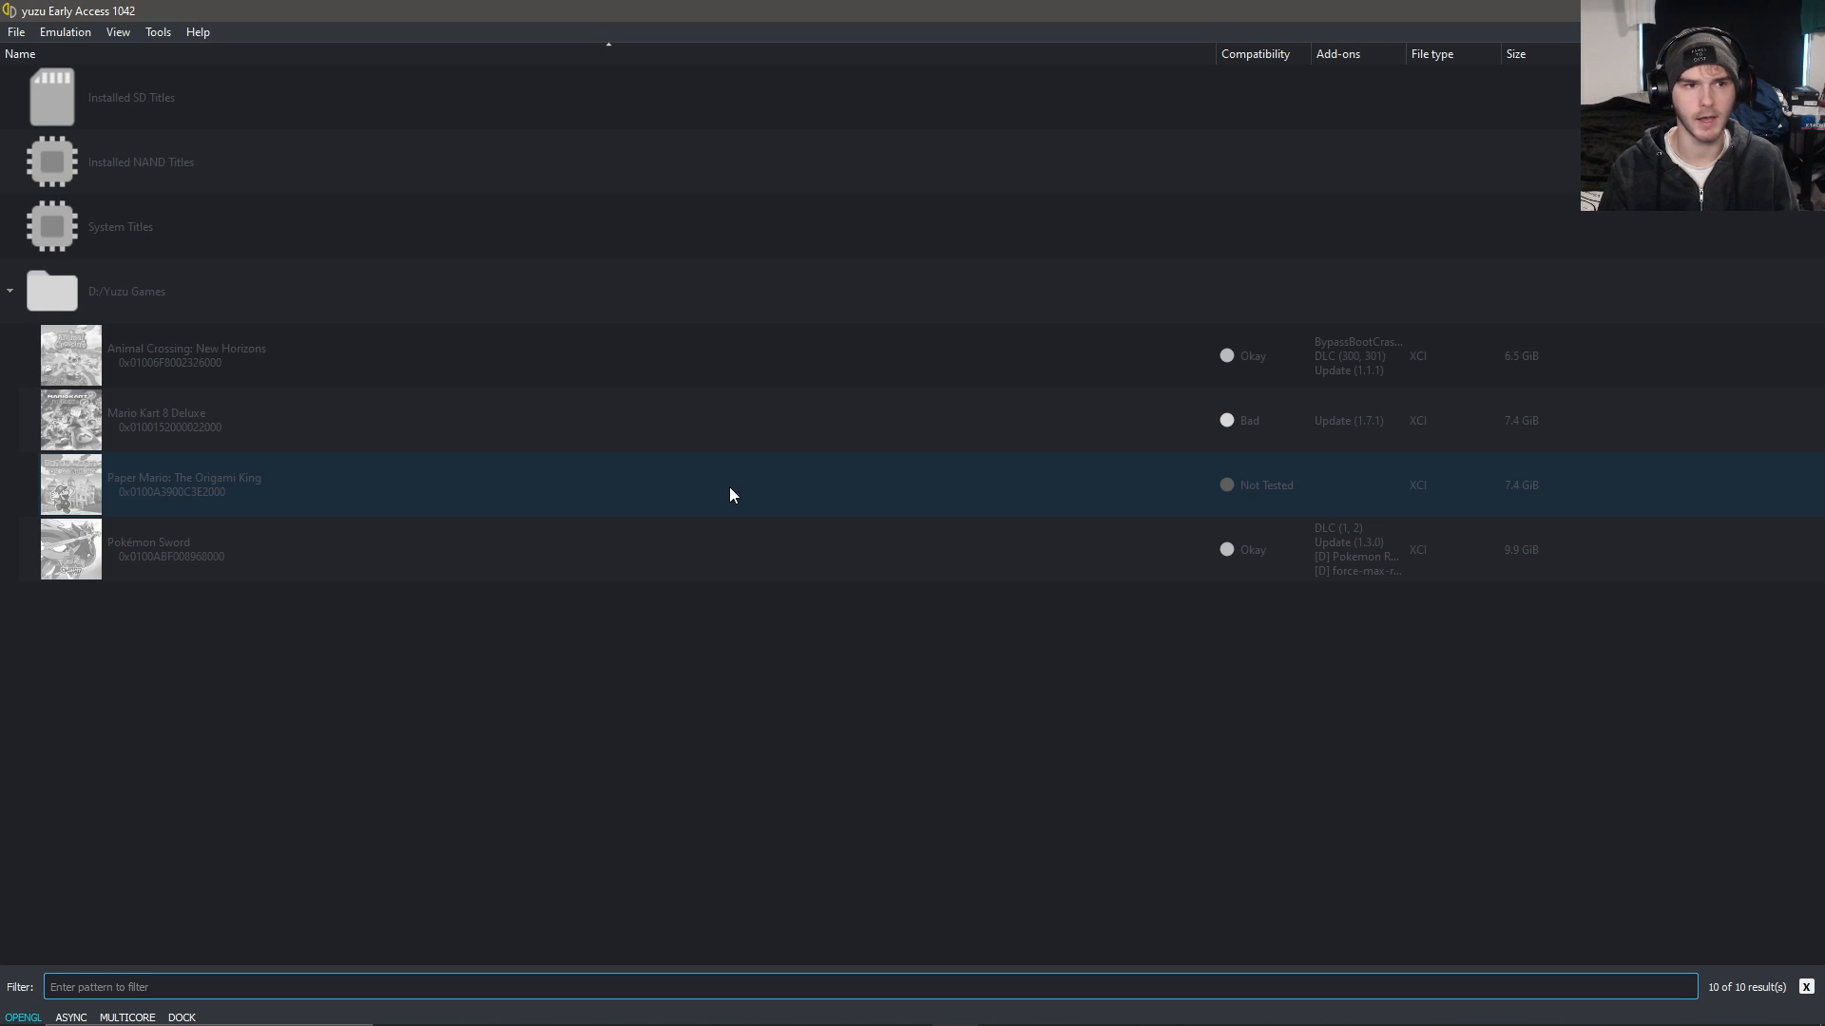